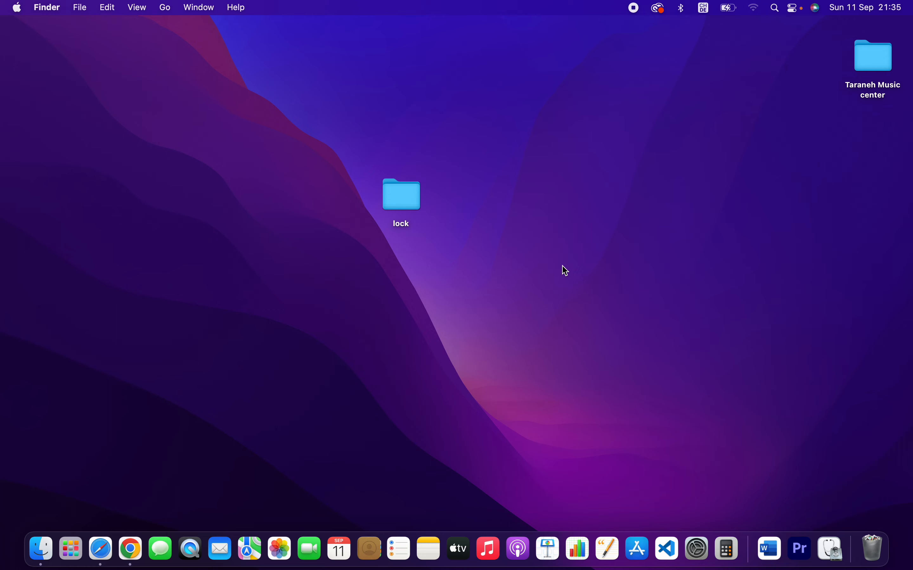
mouse_move(528, 267)
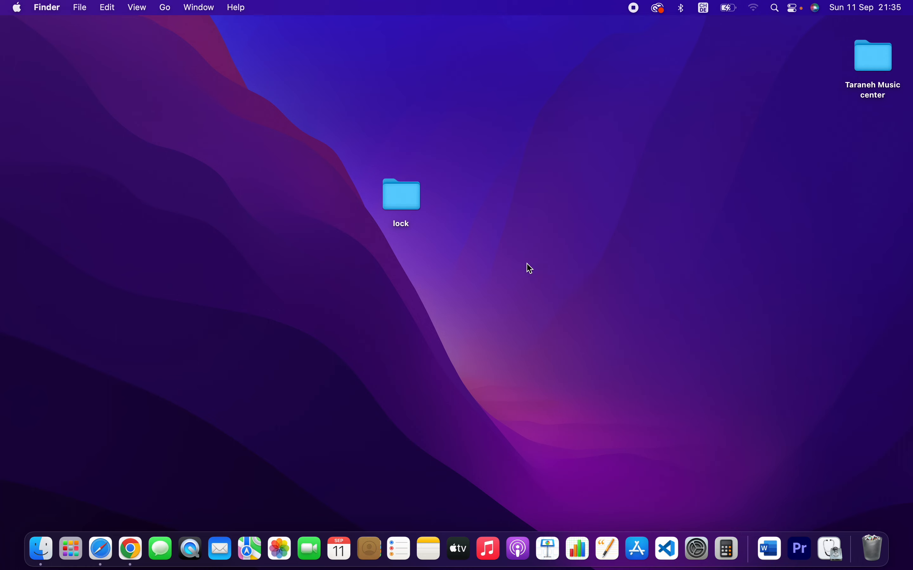
Step: Nudge the lock folder on the desktop, then launch Disk Utility via Launchpad search for 'disk'
drag(401, 195, 347, 238)
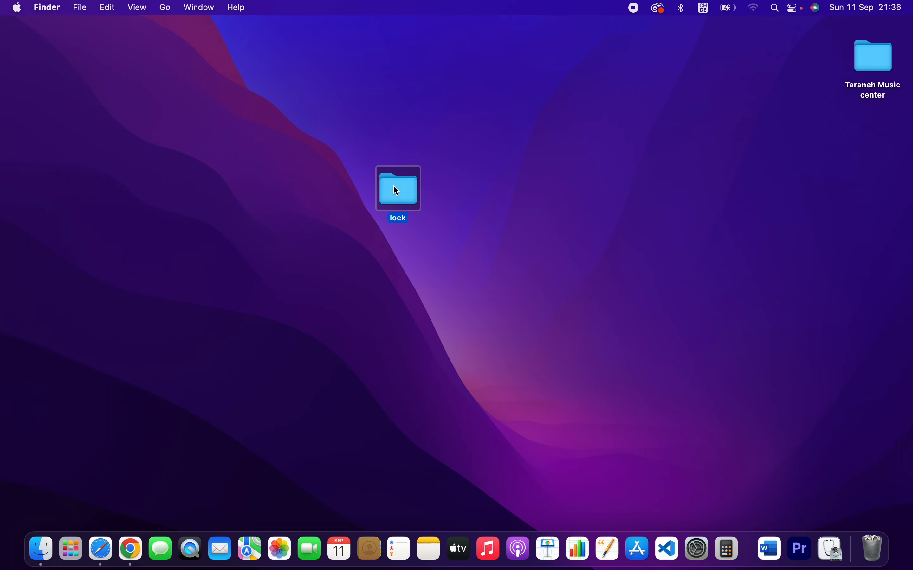
mouse_move(74, 547)
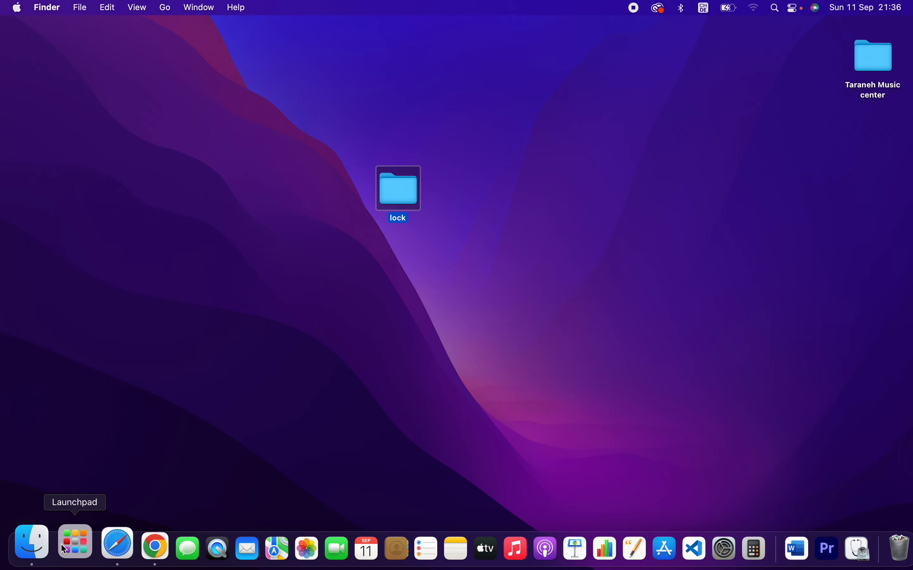
click(74, 549)
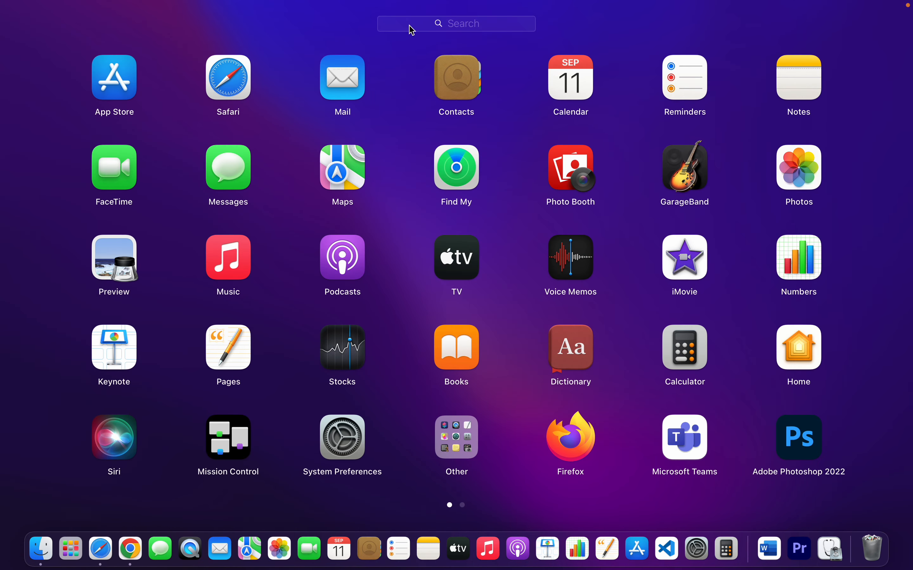
text(d)
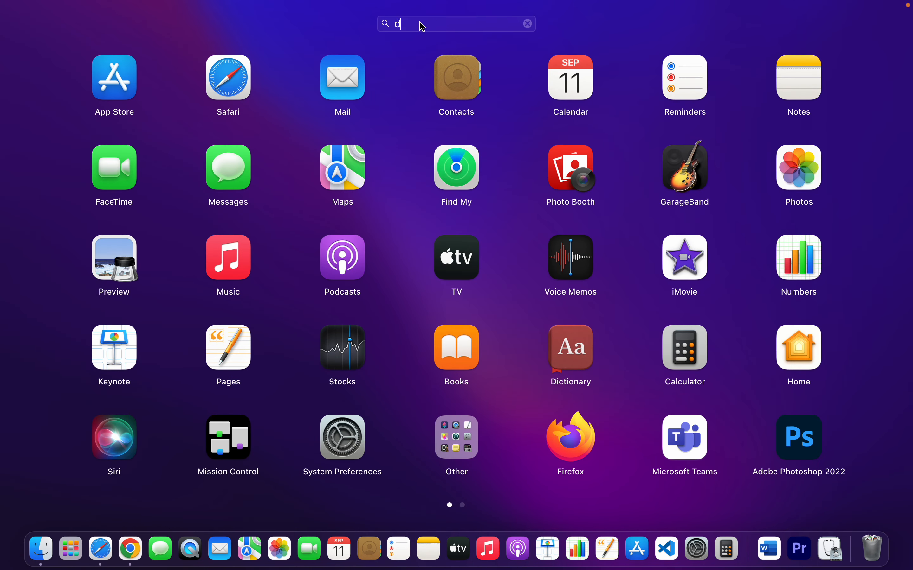
text(isk)
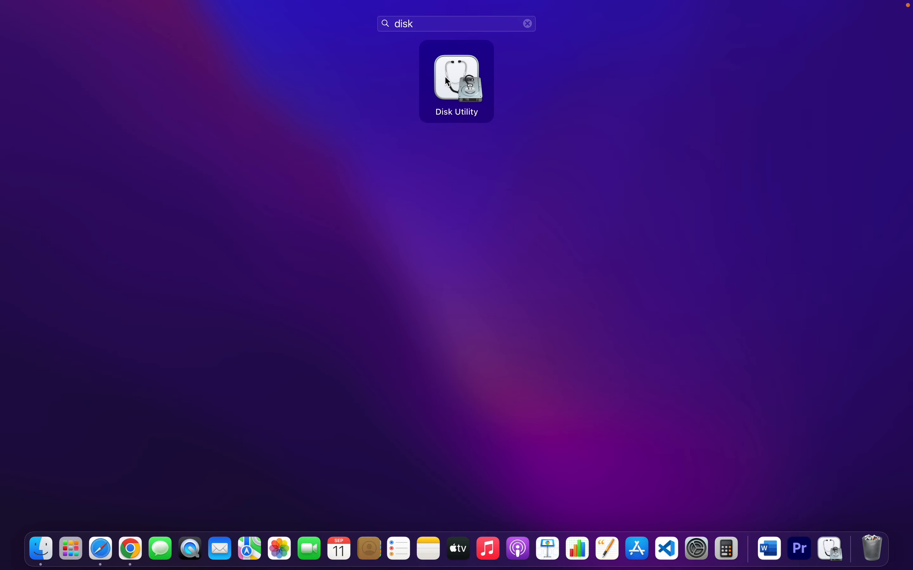
double_click(456, 78)
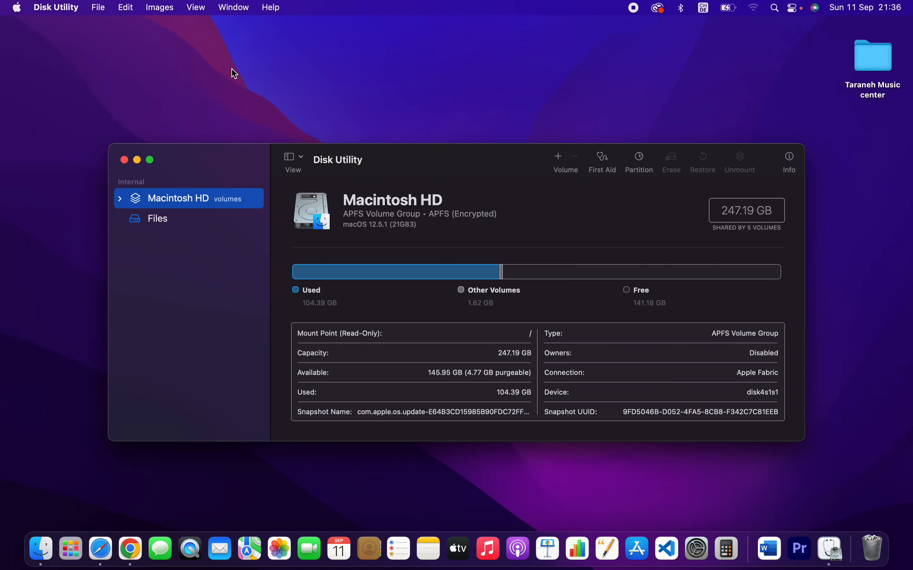
Step: Start a new disk image from a folder via the File menu
click(98, 7)
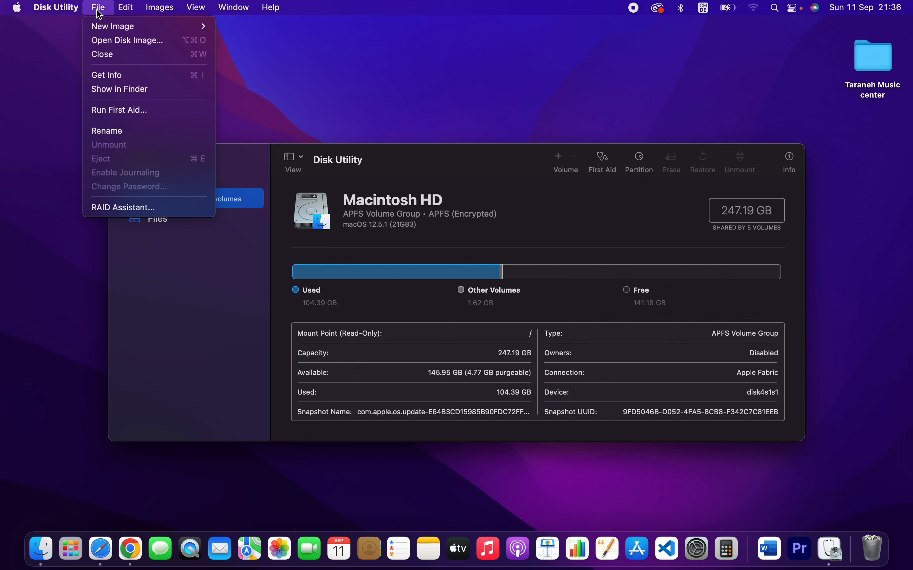
mouse_move(148, 26)
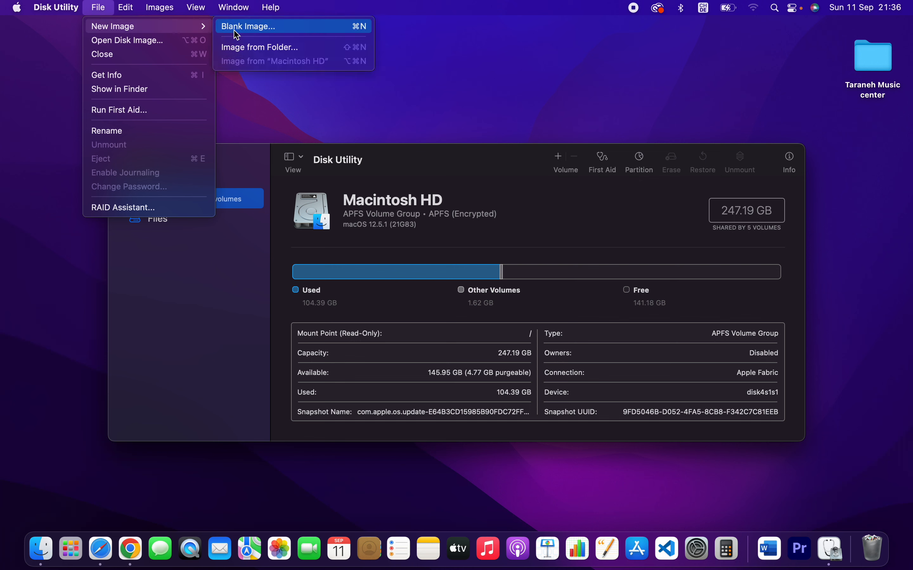
mouse_move(270, 47)
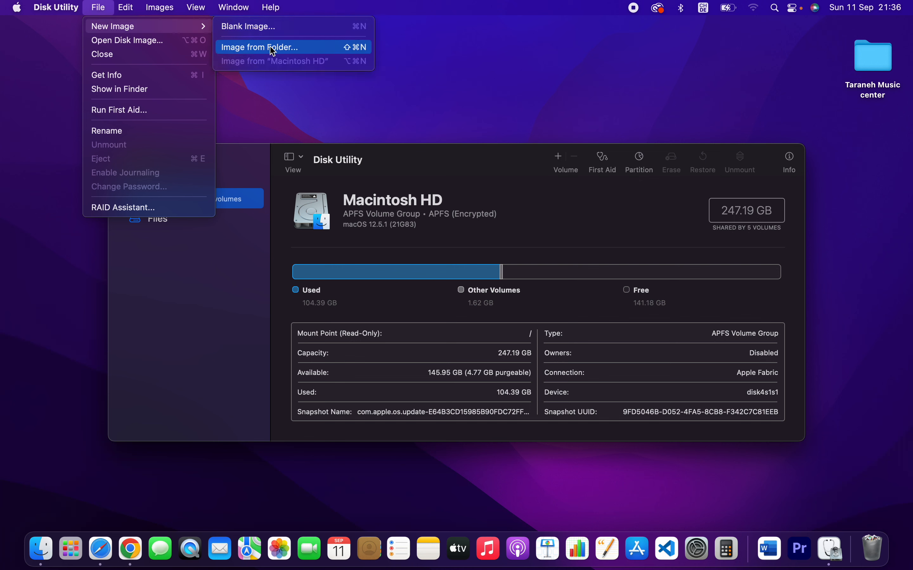
click(261, 47)
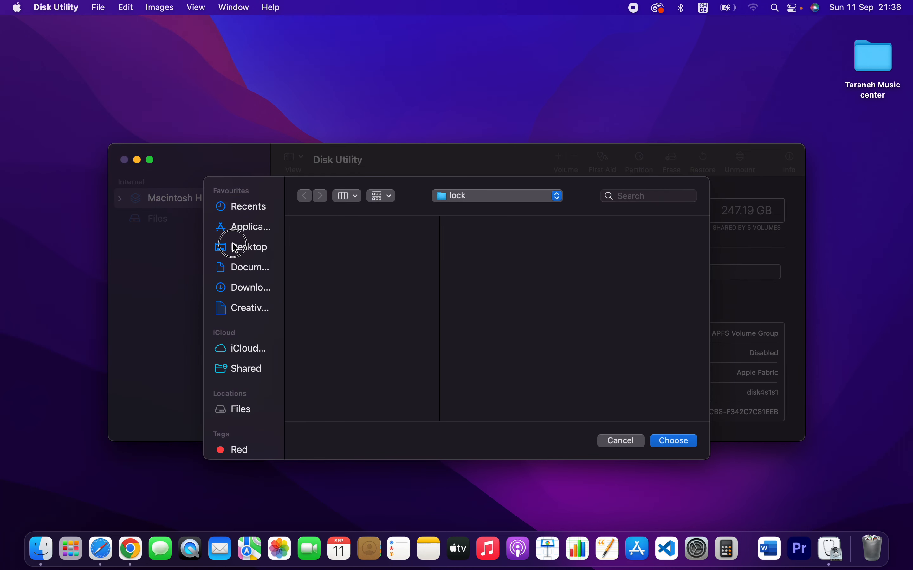
Step: Choose the lock folder on the Desktop as the image source
click(249, 246)
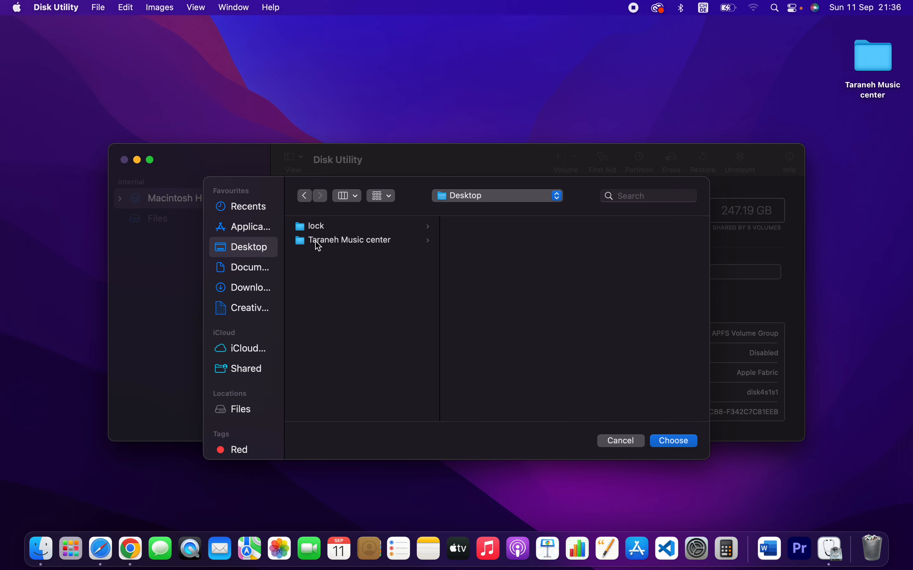
click(316, 225)
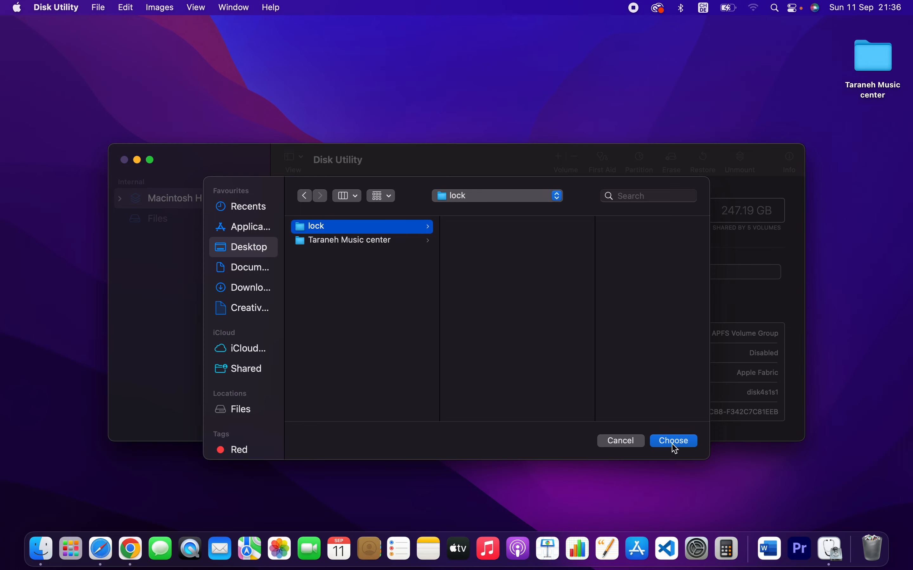
click(673, 440)
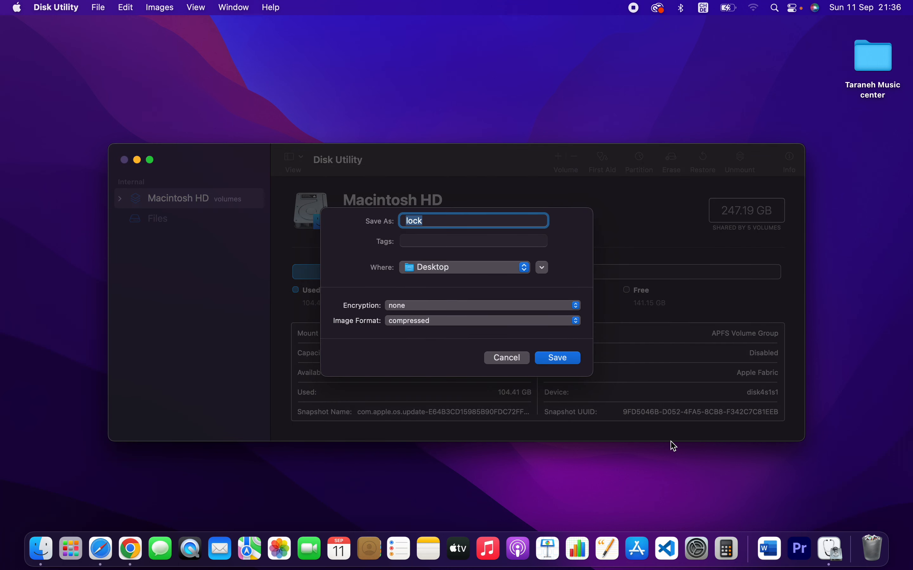
Step: Rename the new image from 'lock' to 'Protect with Pass', keeping Desktop as the location
click(444, 220)
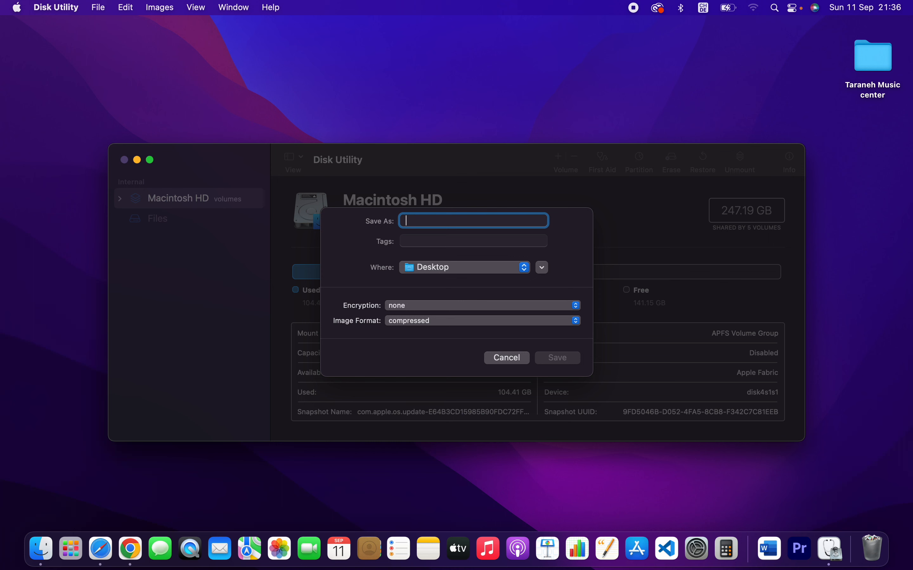
text(lock)
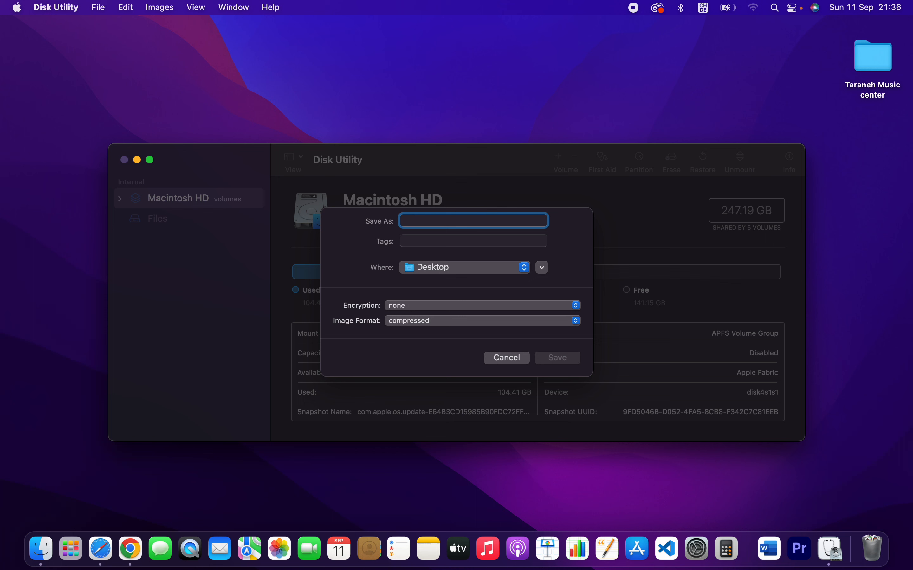
text(Protect with Pass)
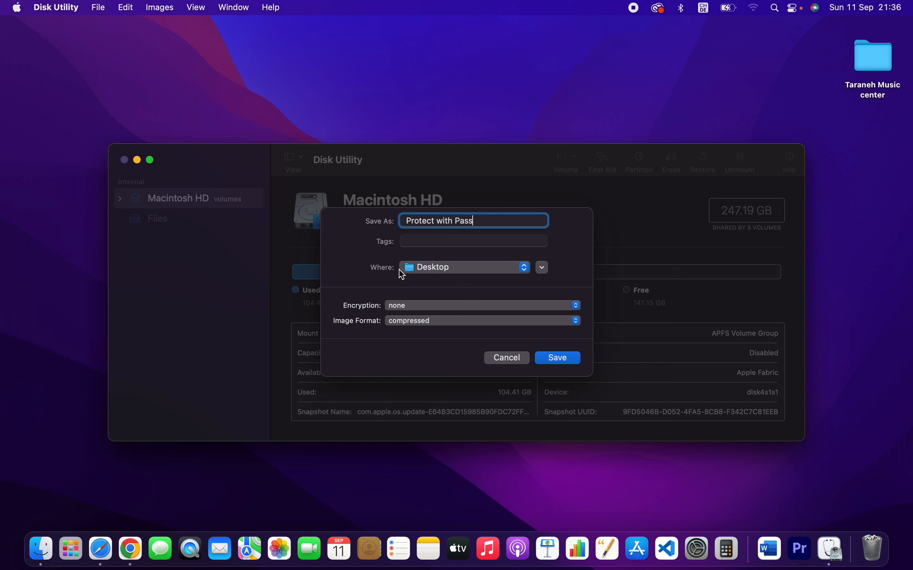
mouse_move(414, 274)
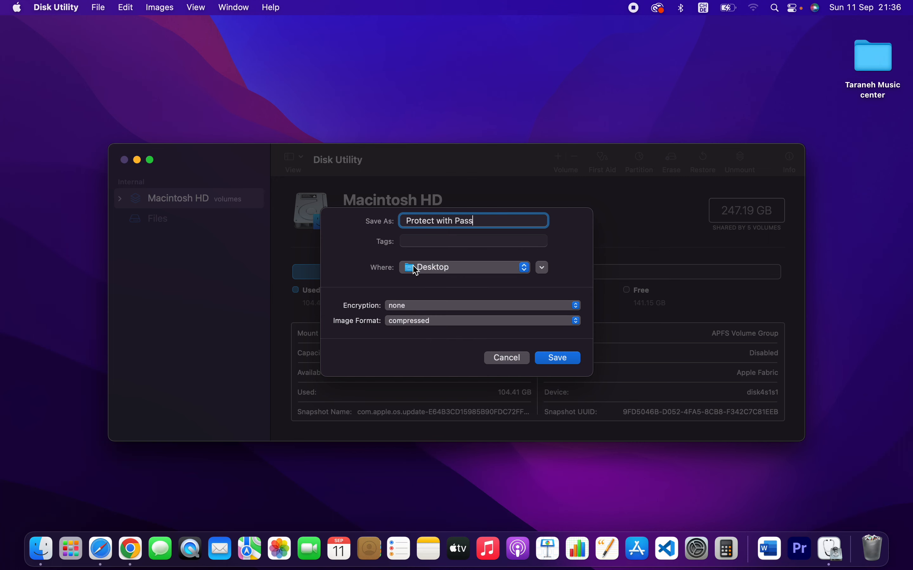
mouse_move(370, 312)
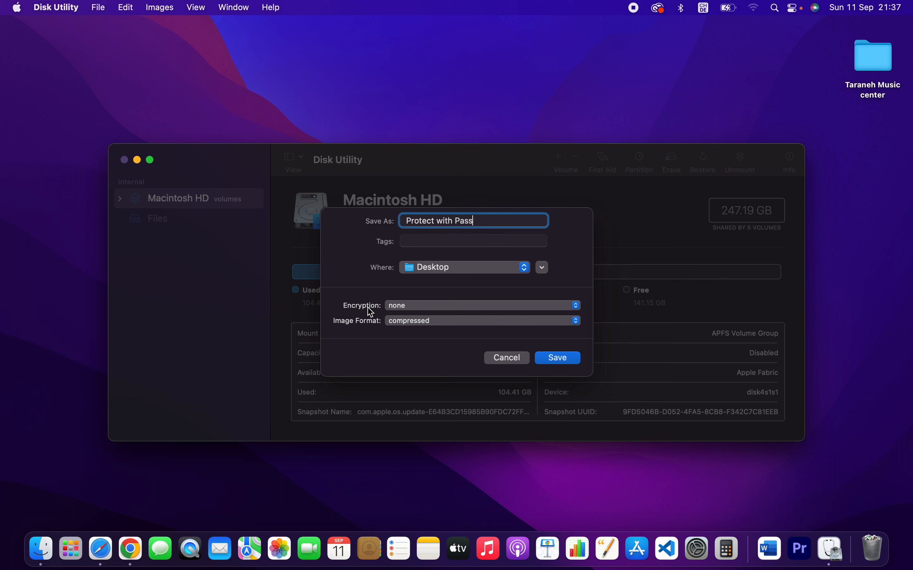
Step: Set the image encryption to 128-bit AES (recommended)
click(481, 304)
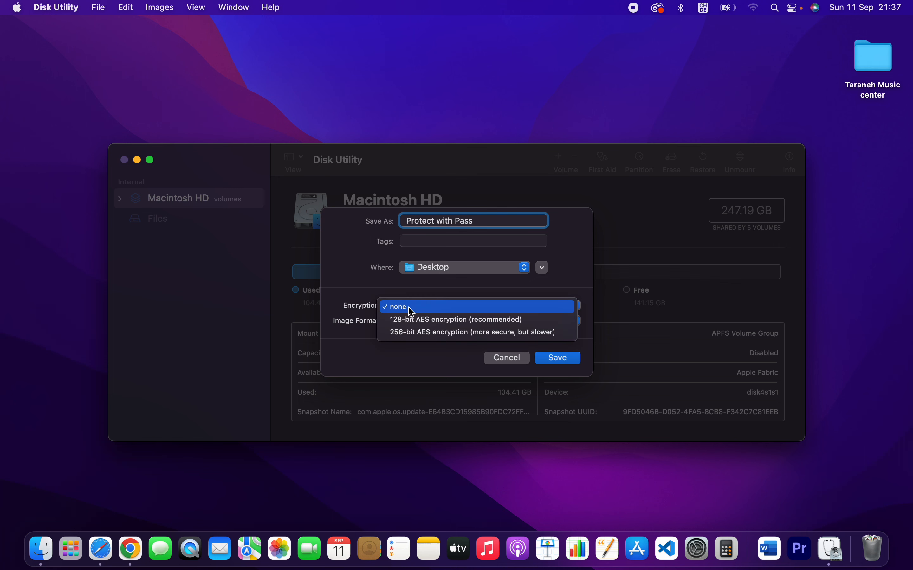
mouse_move(397, 319)
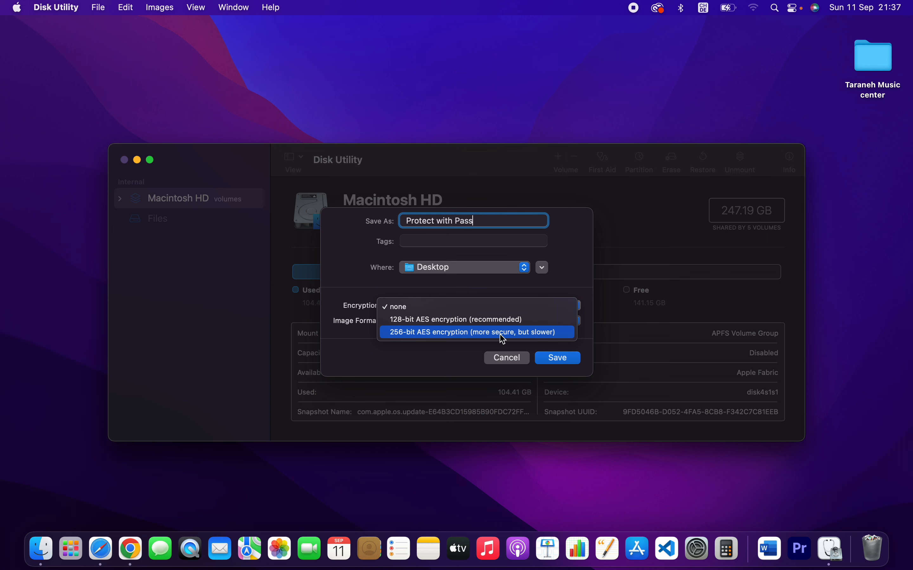
mouse_move(431, 320)
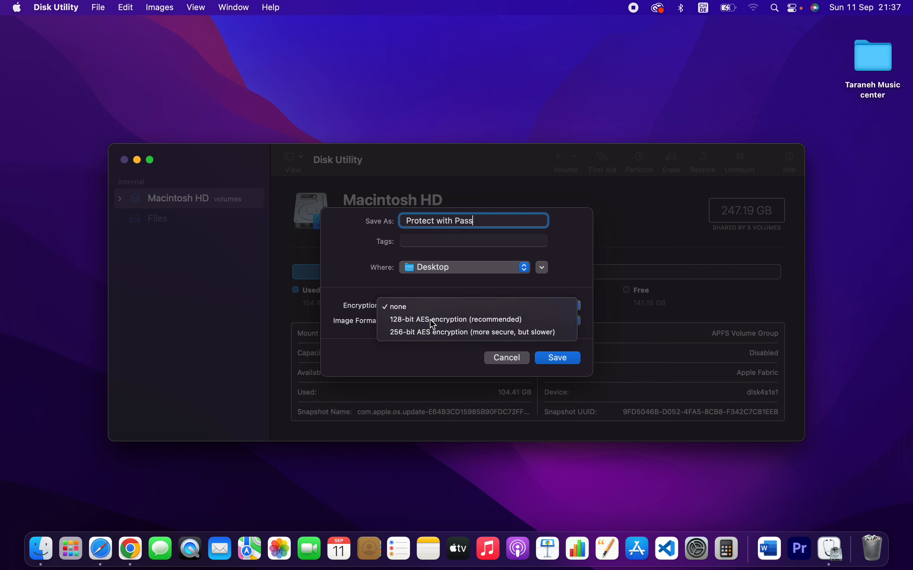
click(455, 319)
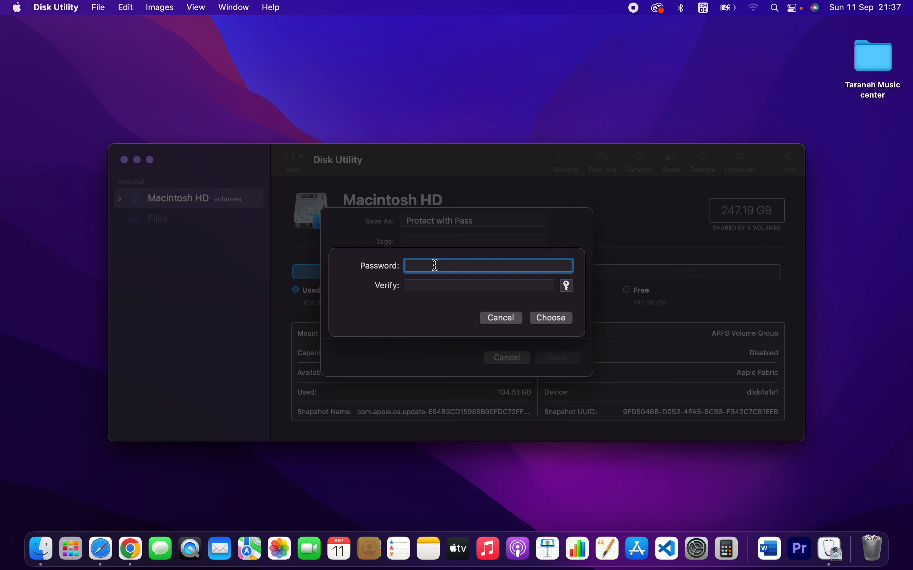
Step: Enter the password that will protect the encrypted image
text(•)
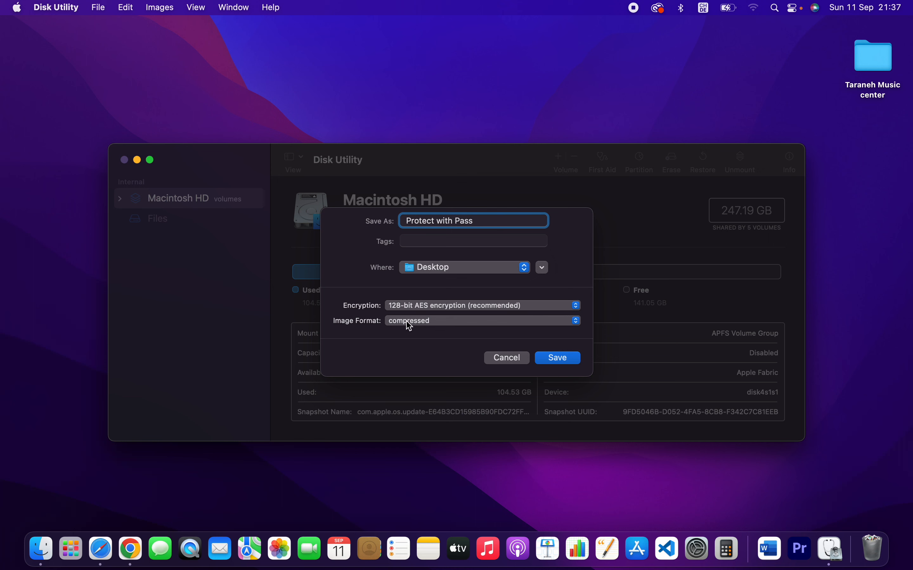
Step: Keep read/write format and save Protect with Pass.dmg to the Desktop, dismissing the success message
click(481, 321)
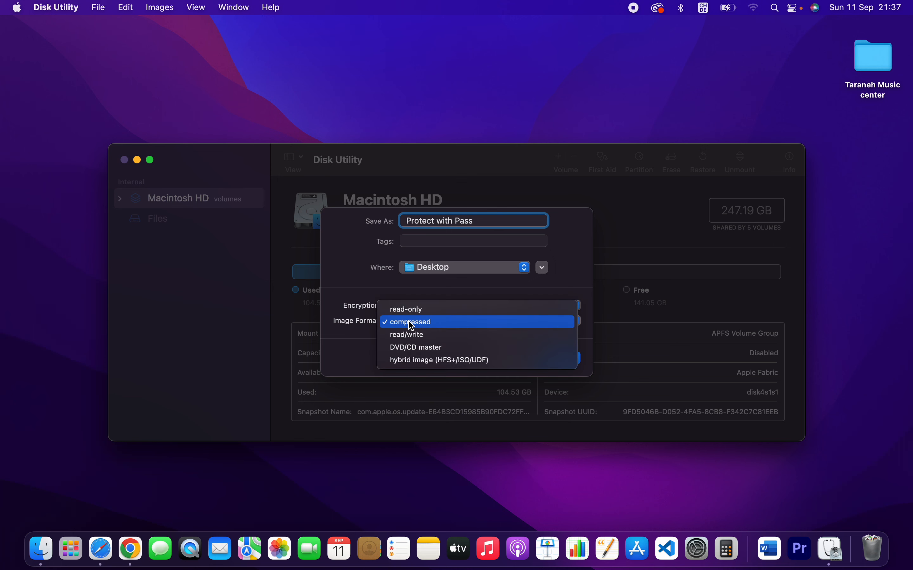
mouse_move(422, 334)
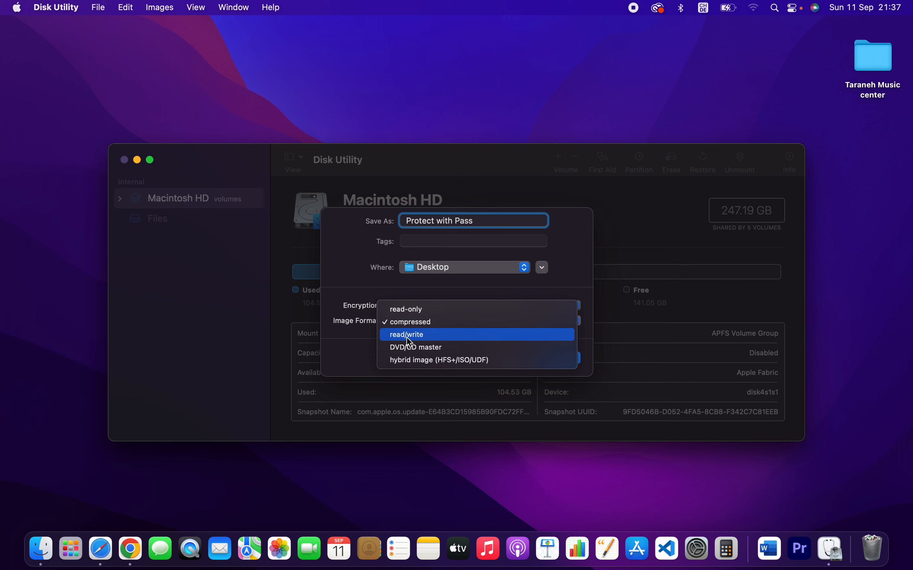
mouse_move(405, 342)
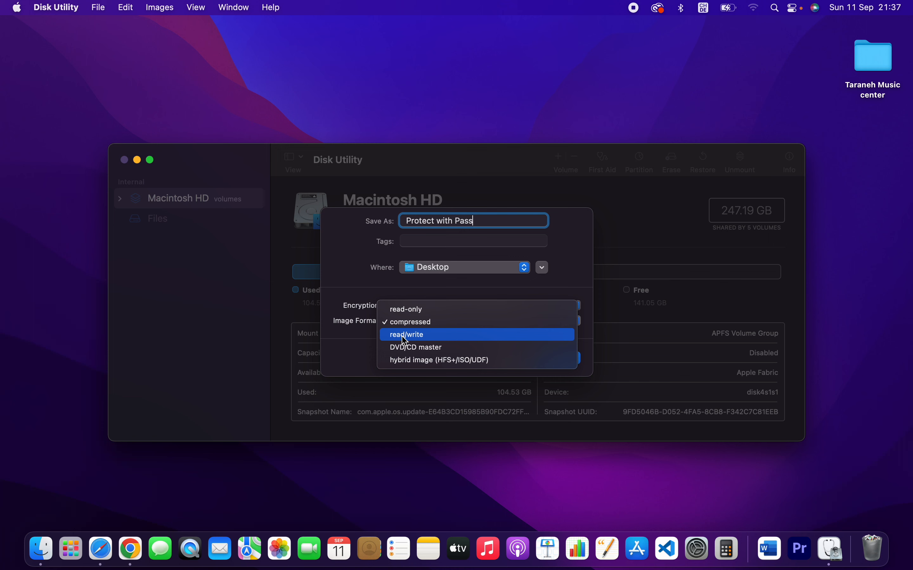
mouse_move(406, 309)
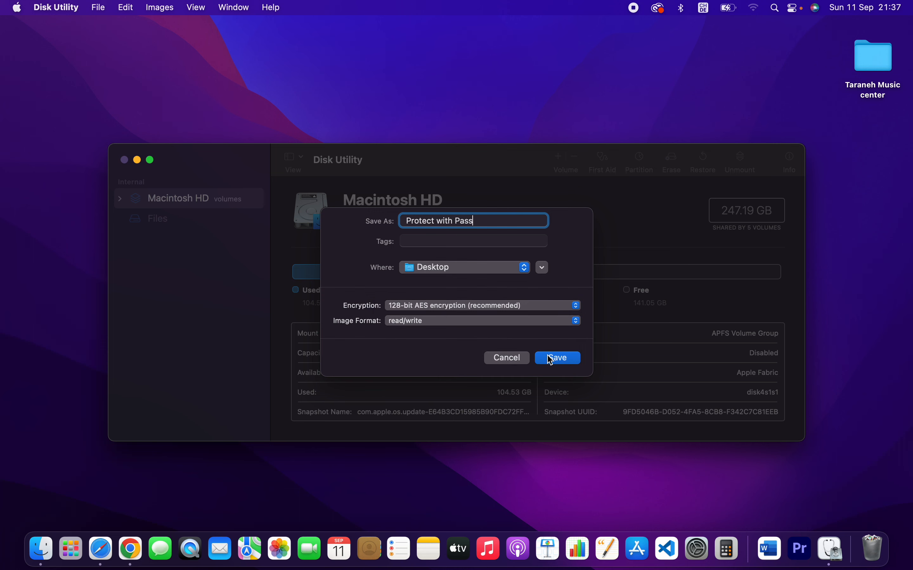
click(556, 358)
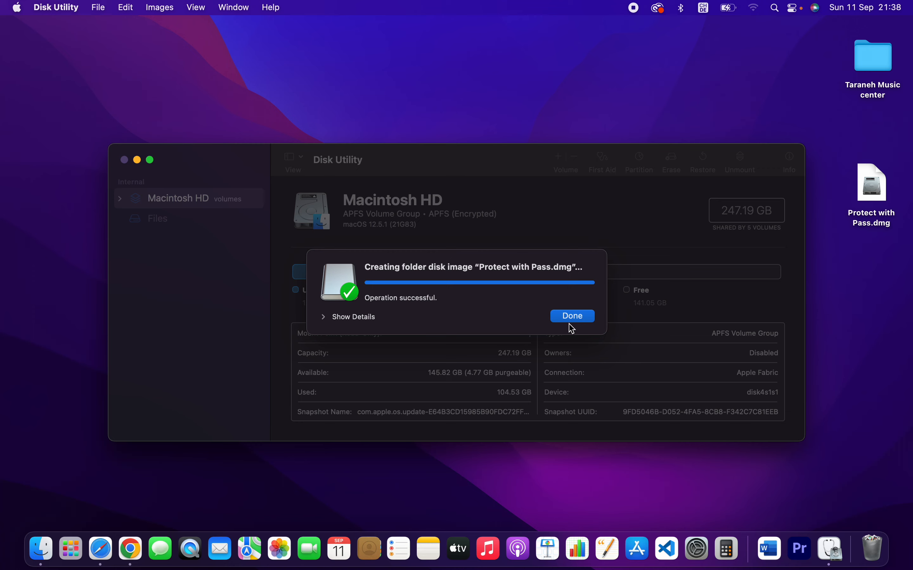
click(571, 316)
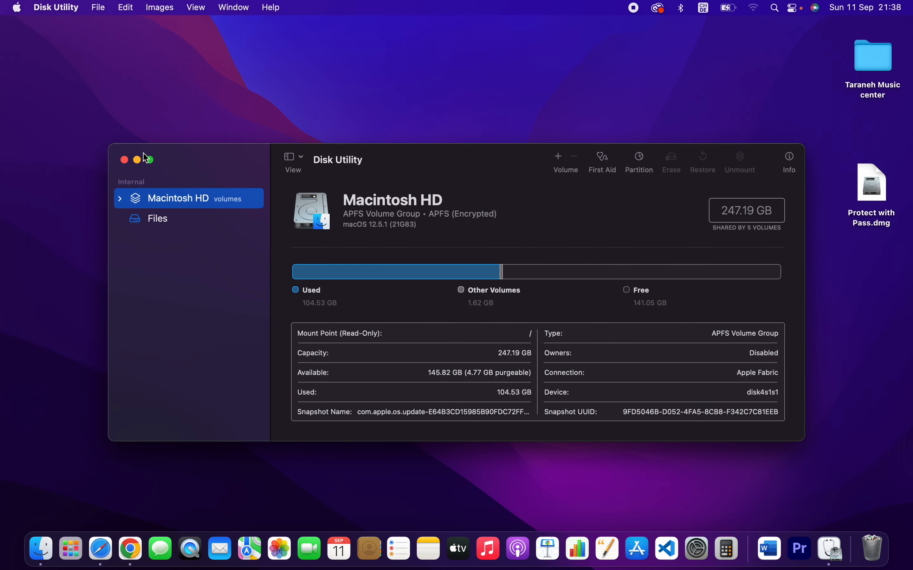
Step: Place the .dmg beside the lock folder and move the original lock folder to the Bin
click(124, 157)
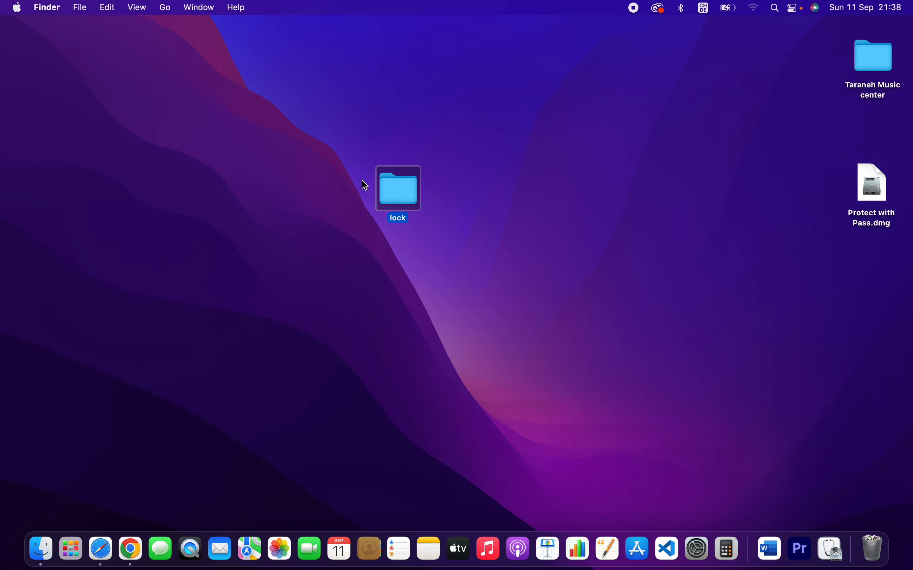
drag(871, 182, 608, 192)
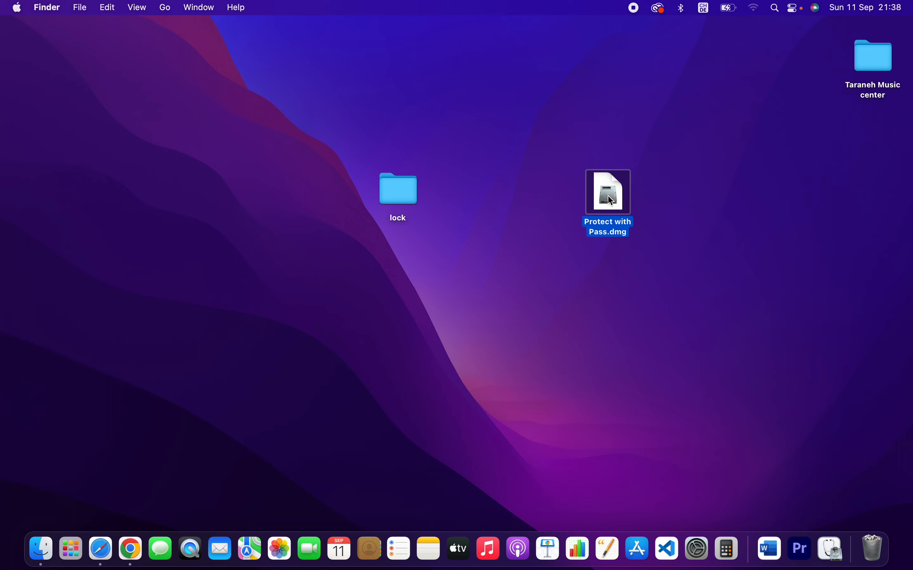
mouse_move(400, 188)
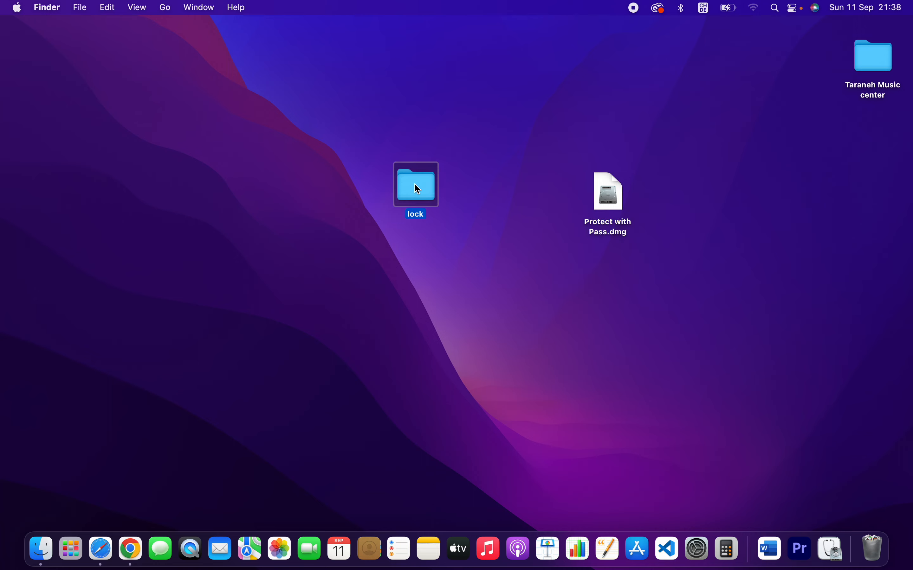
right_click(415, 185)
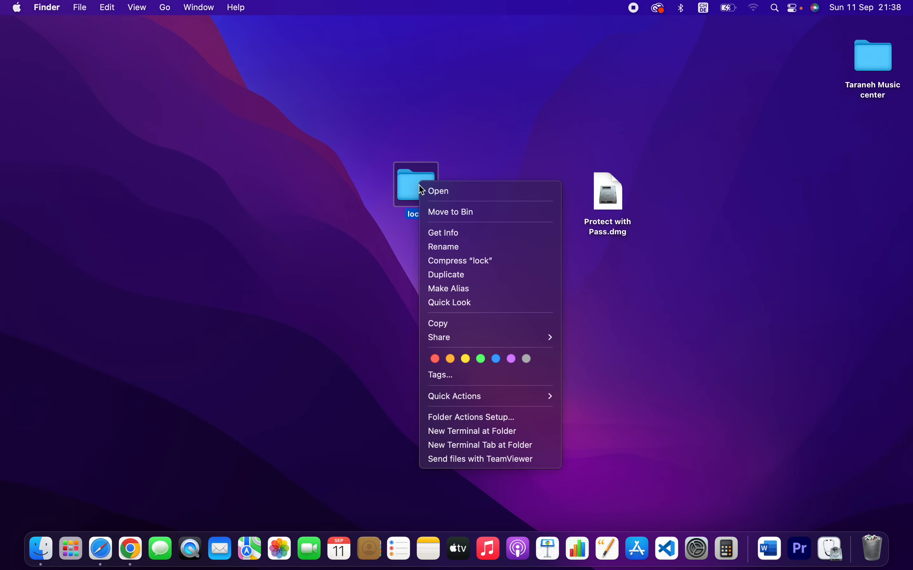
mouse_move(450, 211)
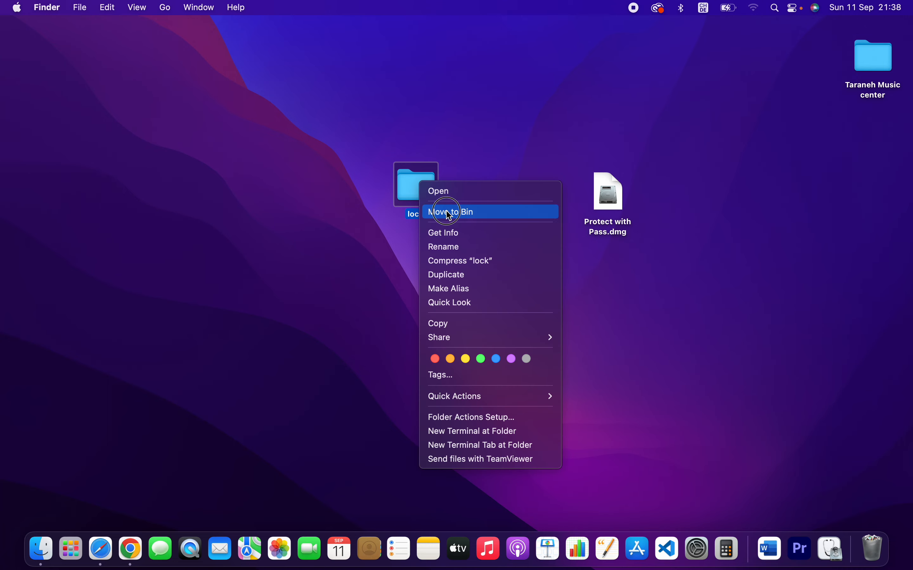
click(451, 211)
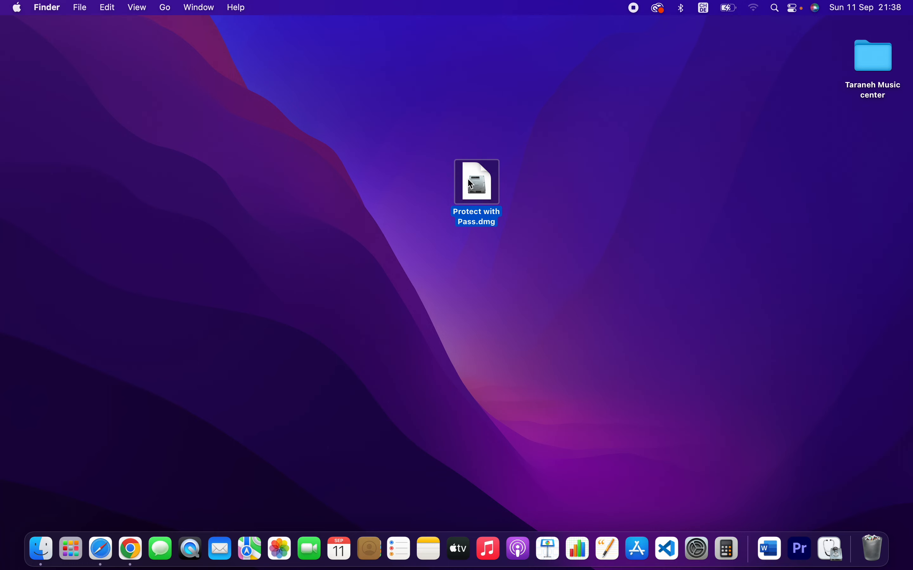
mouse_move(474, 186)
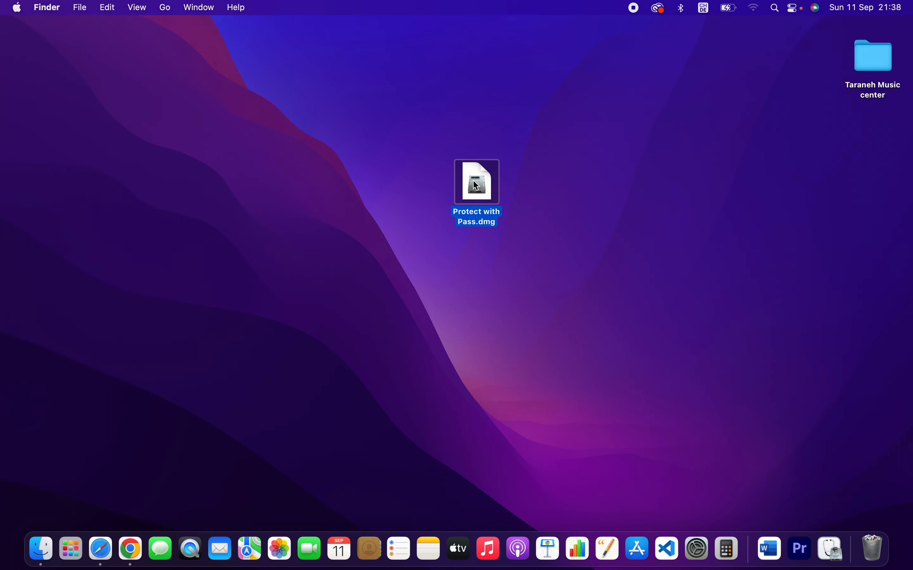
Step: Open Protect with Pass.dmg and unlock it with its password to mount the lock volume
right_click(476, 182)
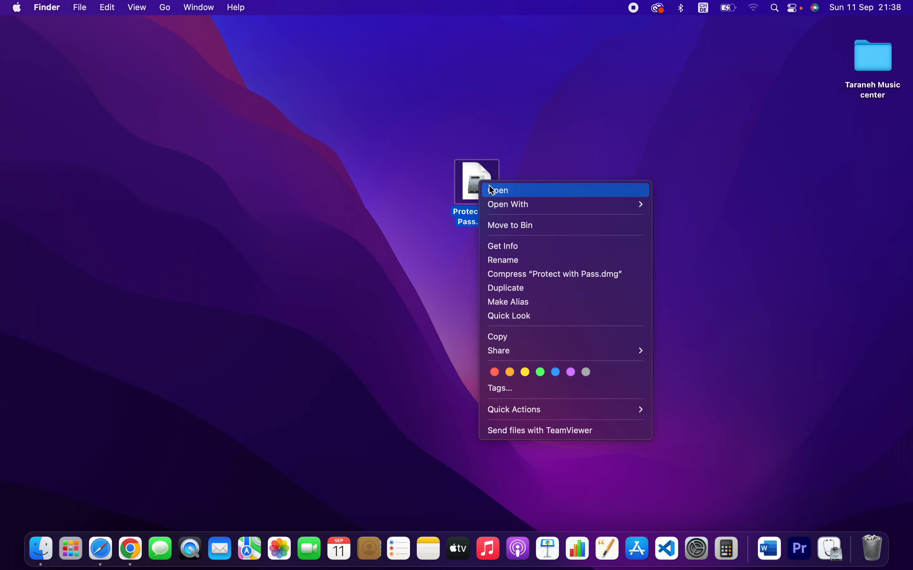
click(499, 189)
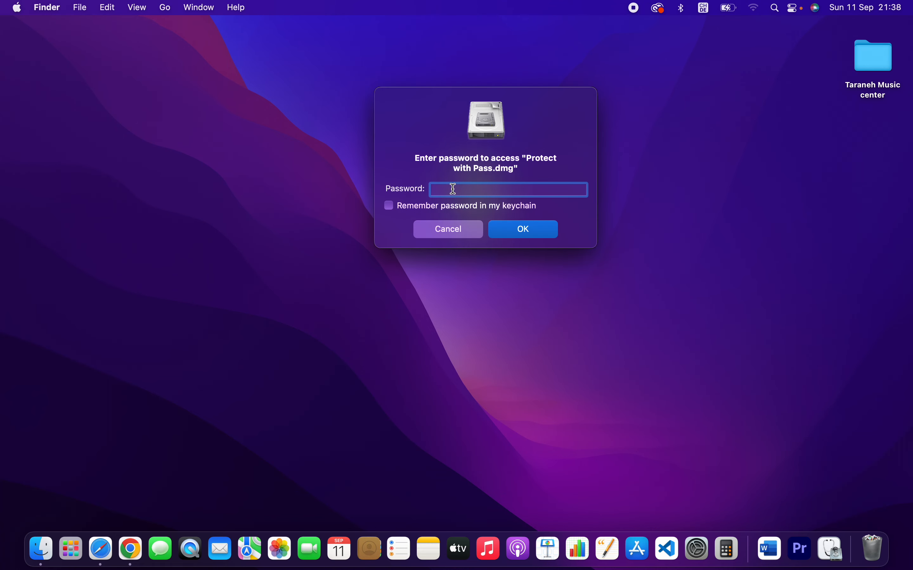
text(•)
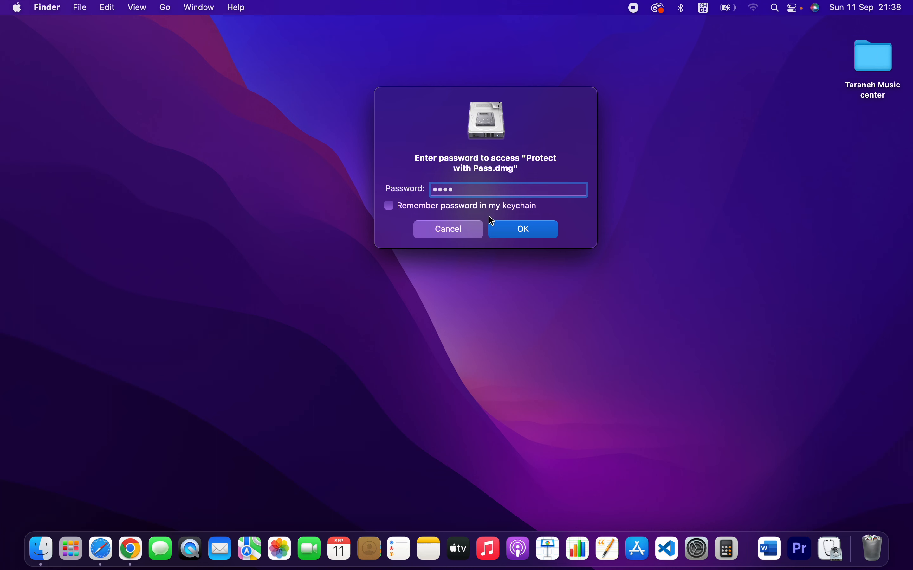
click(521, 228)
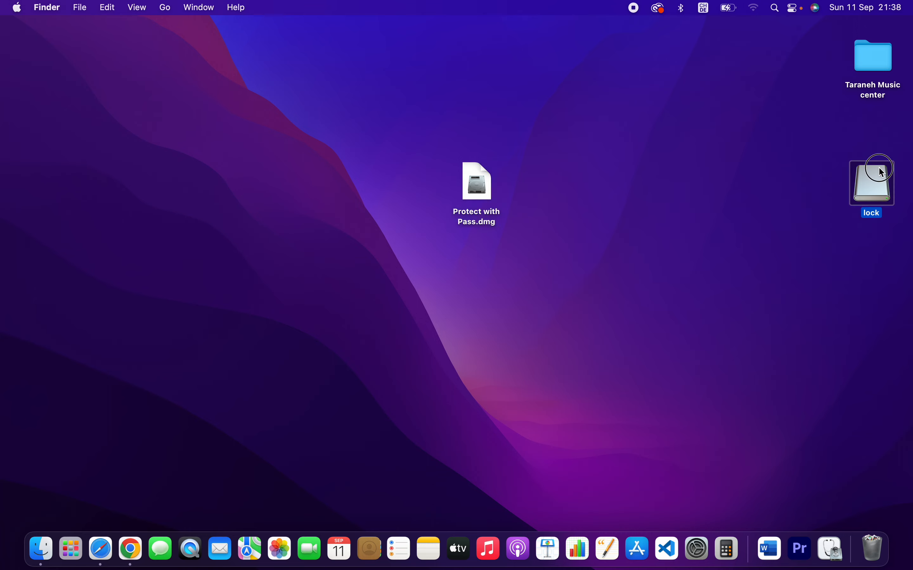
Step: Move the lock volume below the .dmg, view its empty contents, and close the window
drag(872, 176, 467, 292)
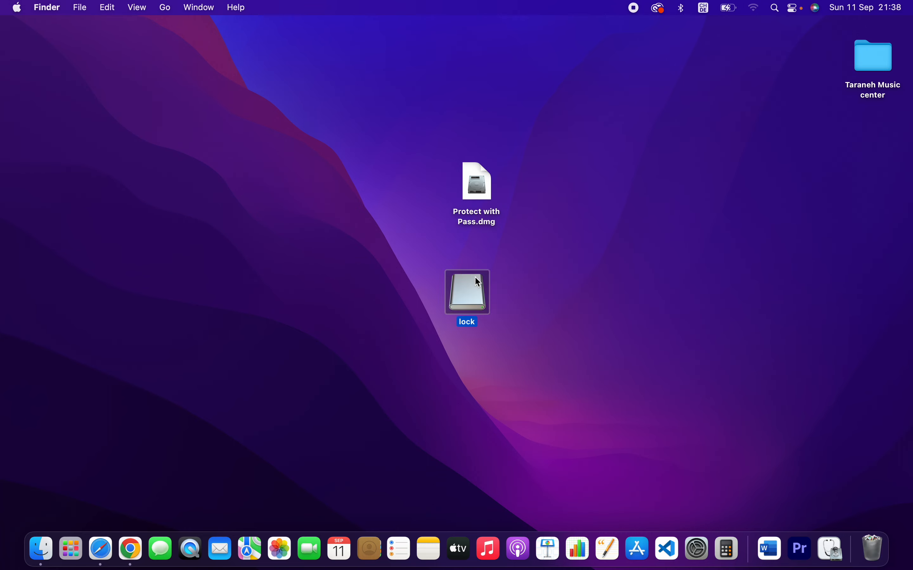
mouse_move(443, 311)
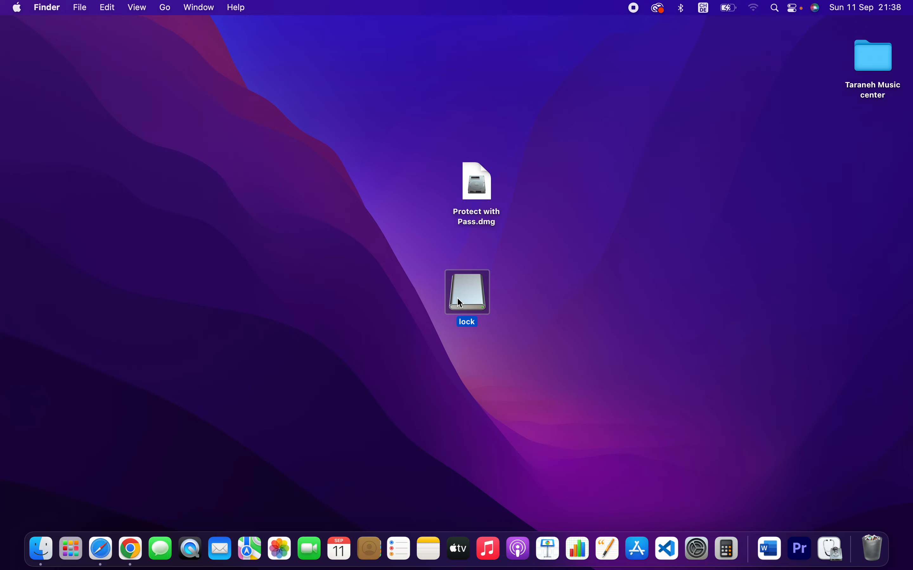
right_click(466, 291)
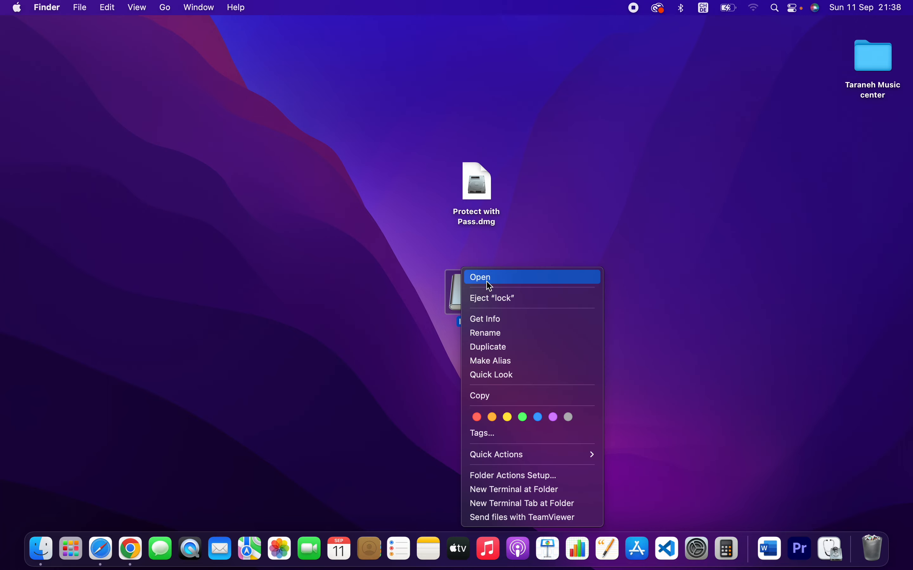
click(481, 277)
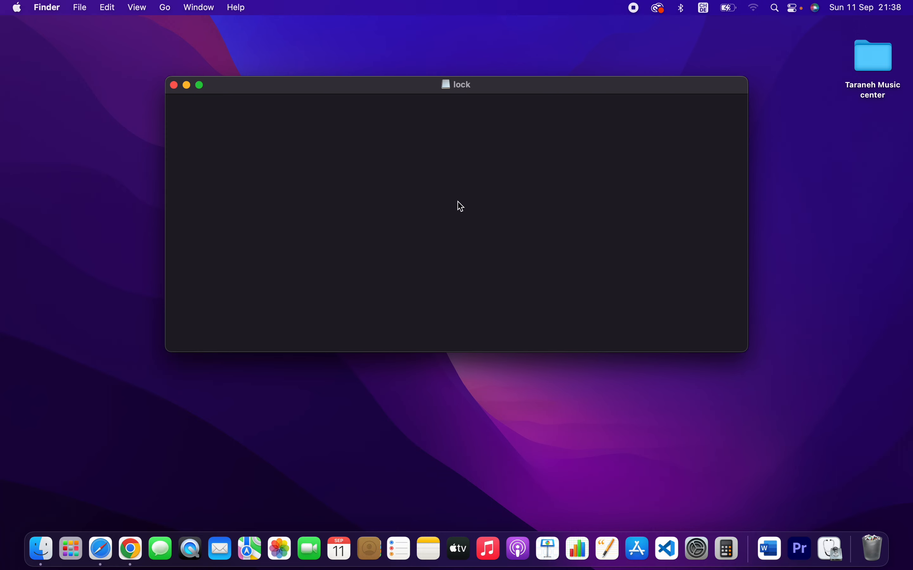
mouse_move(174, 95)
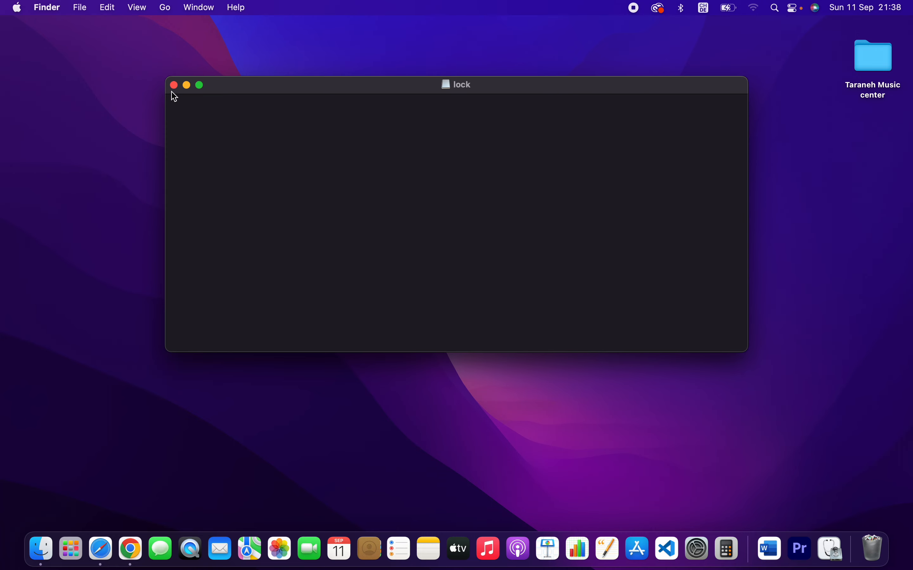
click(174, 84)
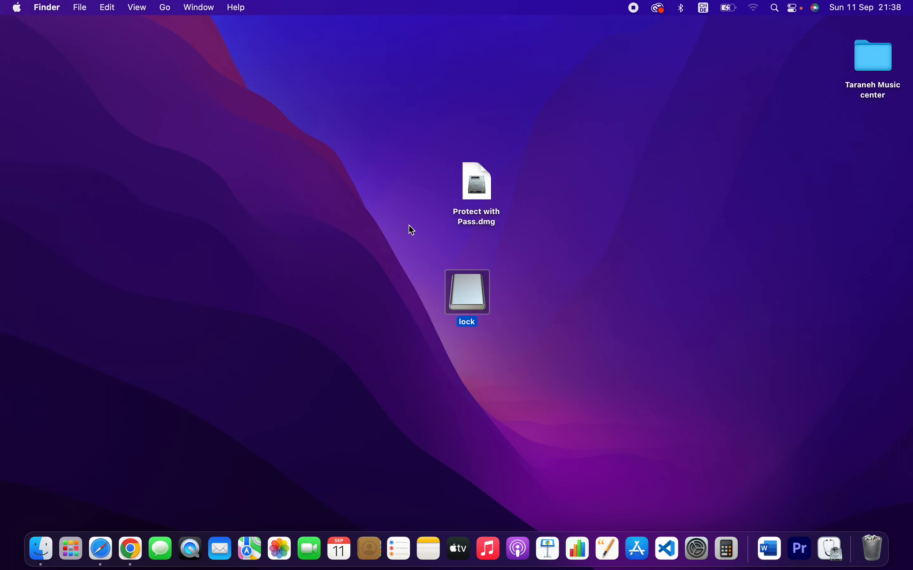
mouse_move(462, 295)
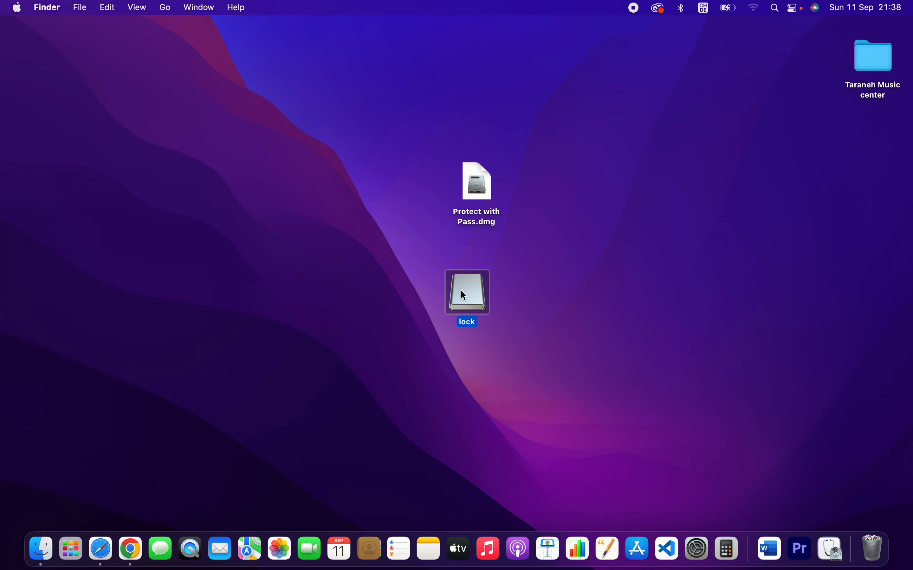
Step: Eject the mounted 'lock' volume from its context menu, leaving only Protect with Pass.dmg on the desktop
right_click(467, 292)
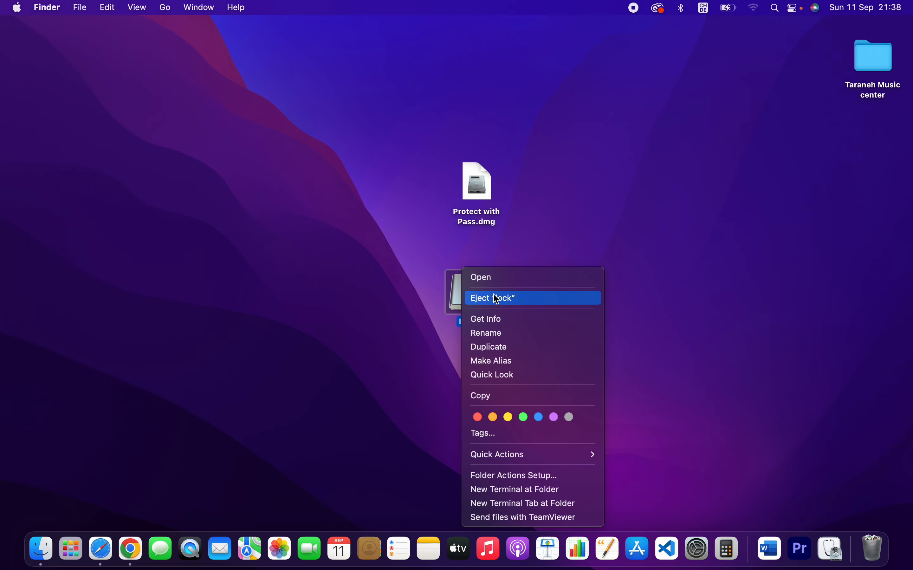
click(493, 298)
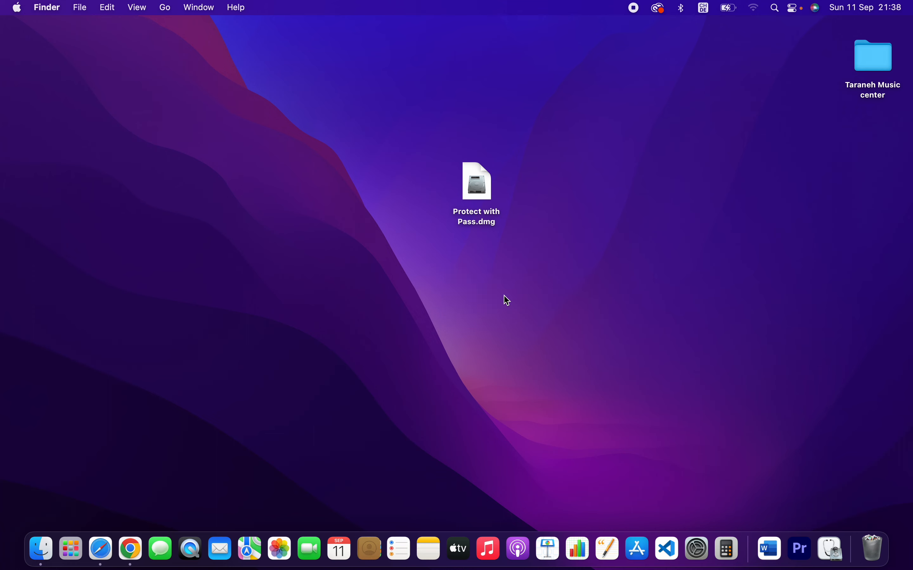
mouse_move(507, 275)
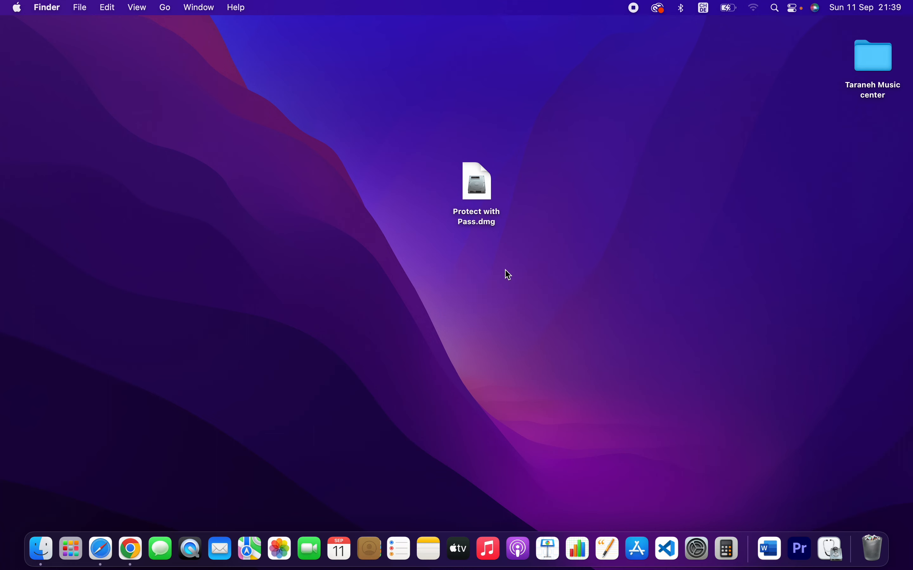
mouse_move(317, 398)
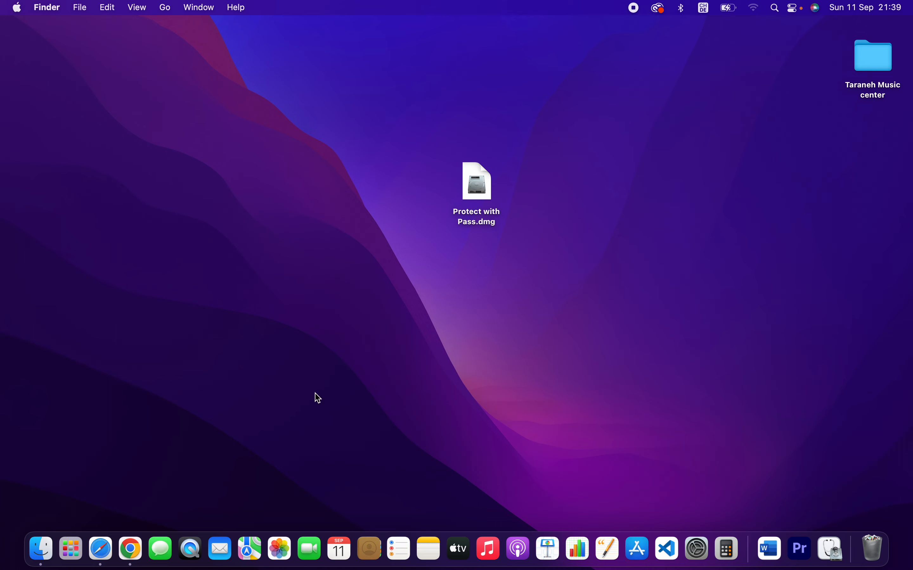
mouse_move(549, 172)
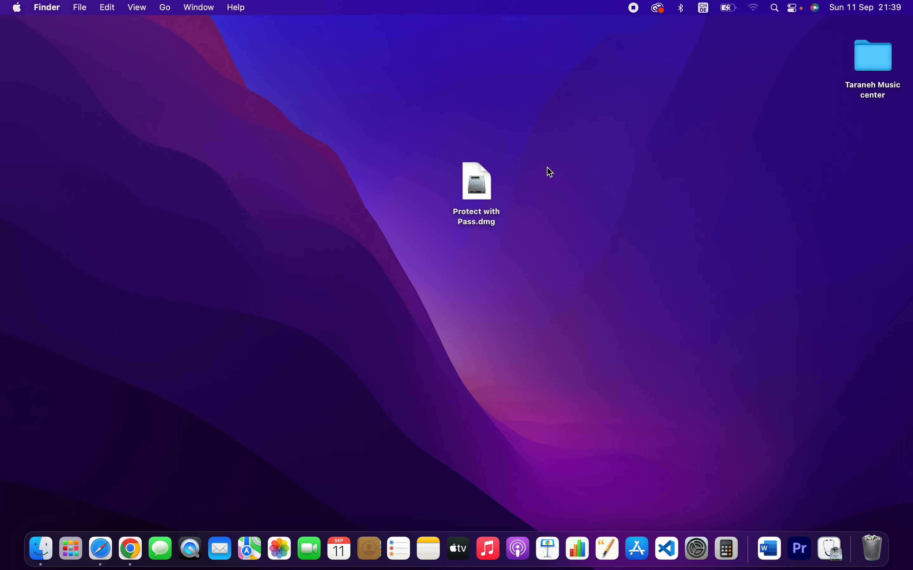
mouse_move(640, 15)
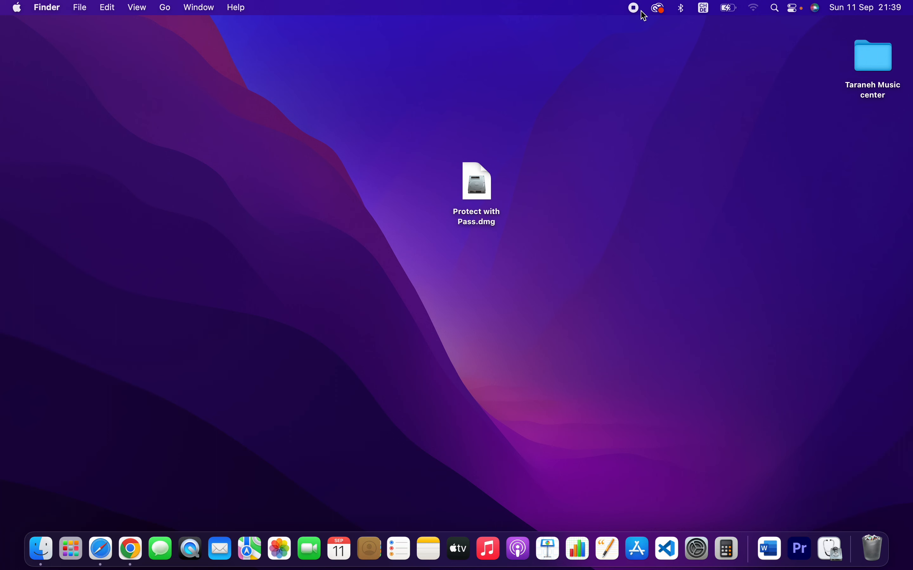